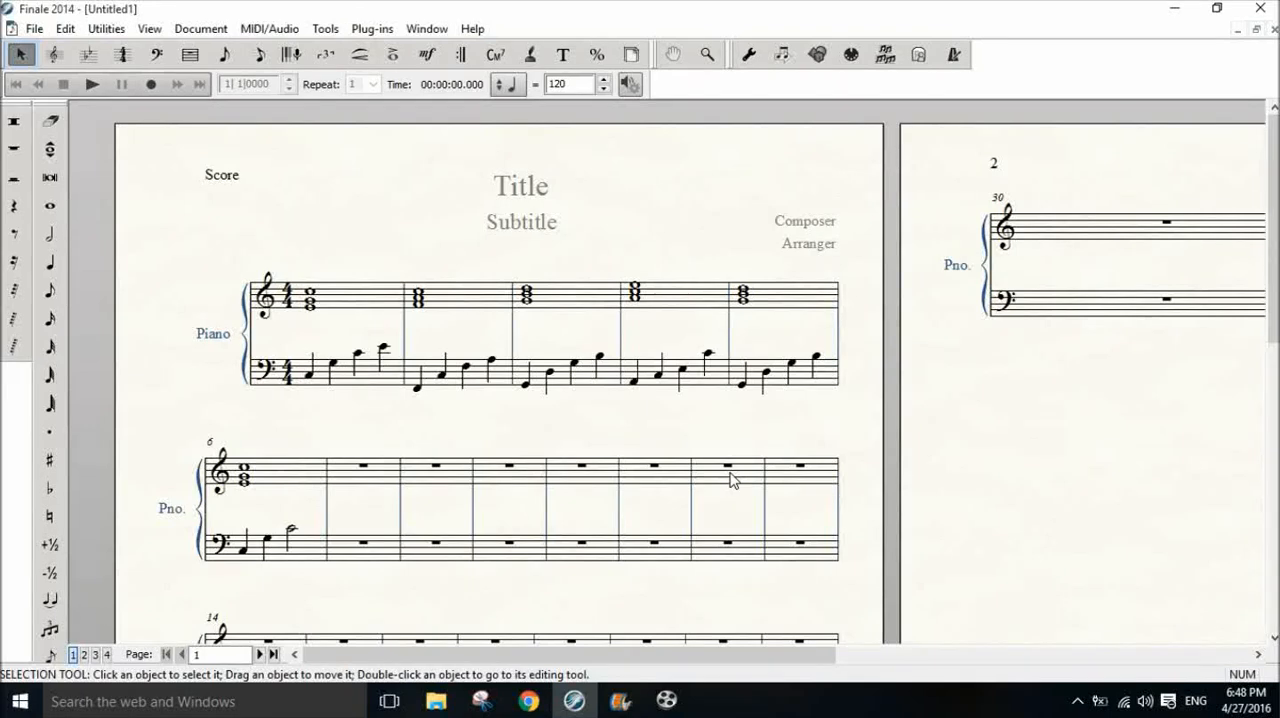
{"action": "mouse_move", "coordinate": [295, 290]}
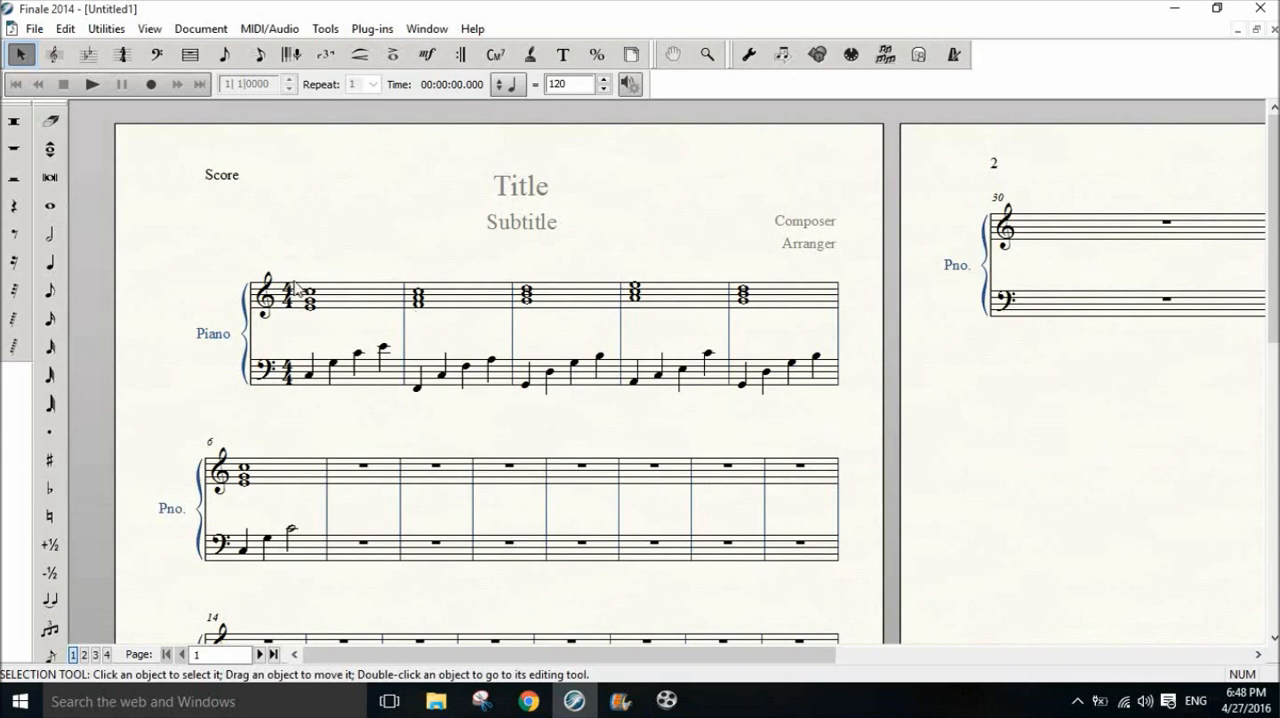
{"action": "mouse_move", "coordinate": [358, 468]}
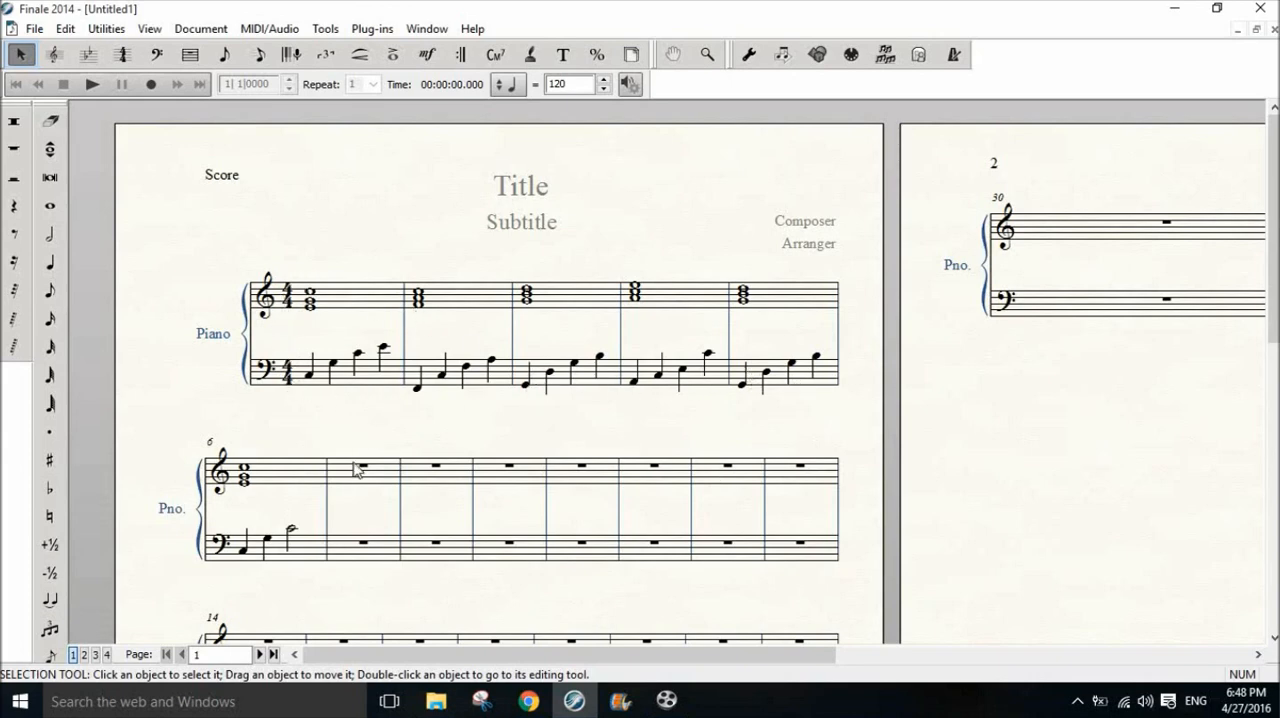
{"action": "mouse_move", "coordinate": [465, 54]}
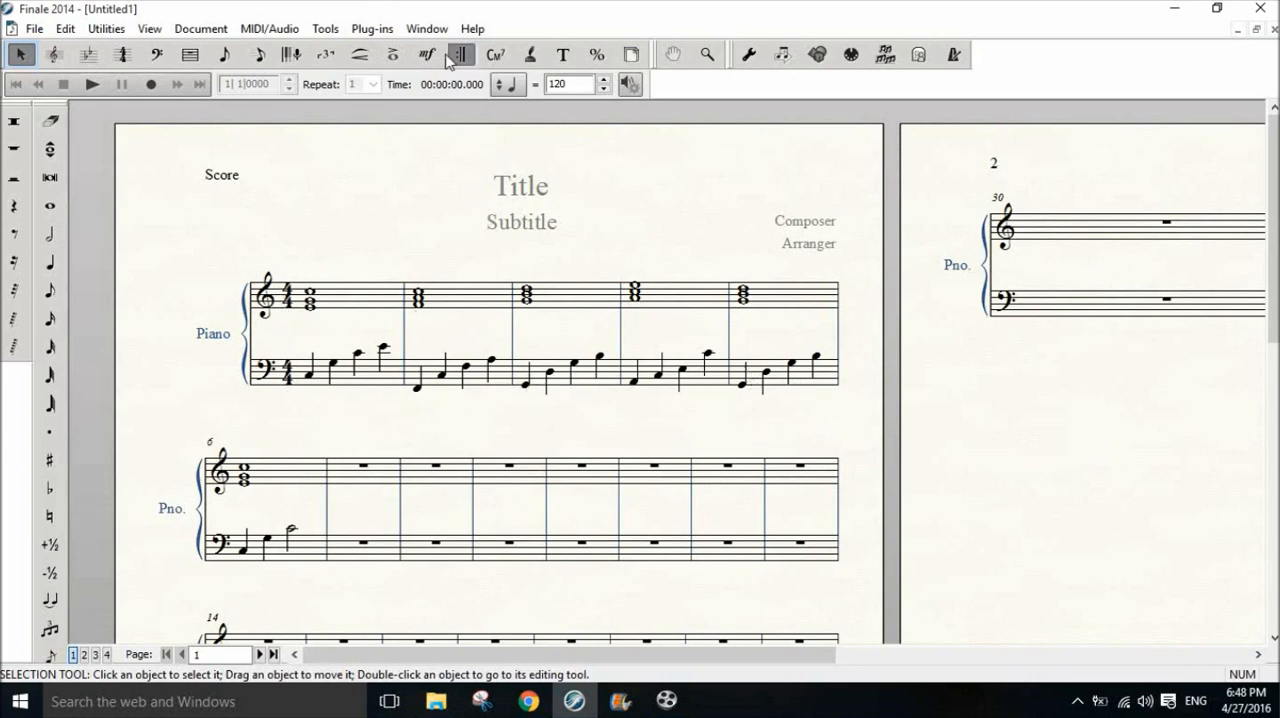
Open the Score Manager from the Window menu to view the Piano instrument list
{"action": "left_click", "coordinate": [426, 27]}
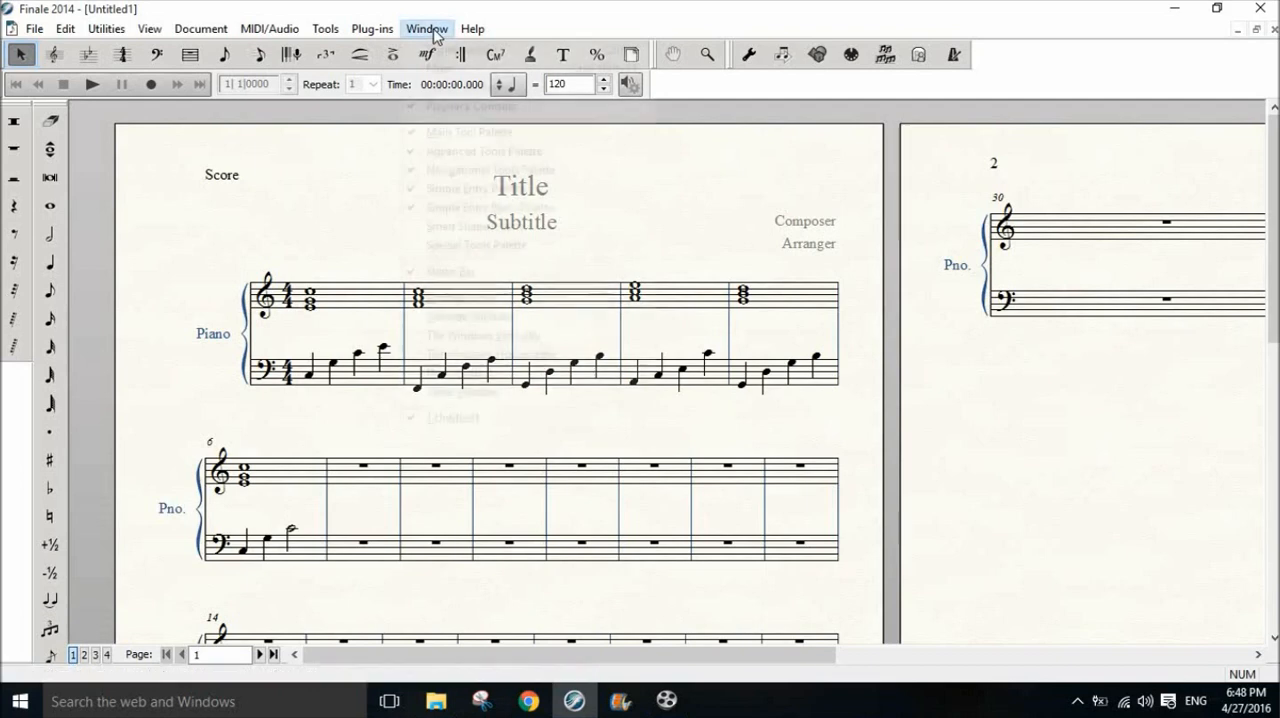
{"action": "left_click", "coordinate": [428, 27]}
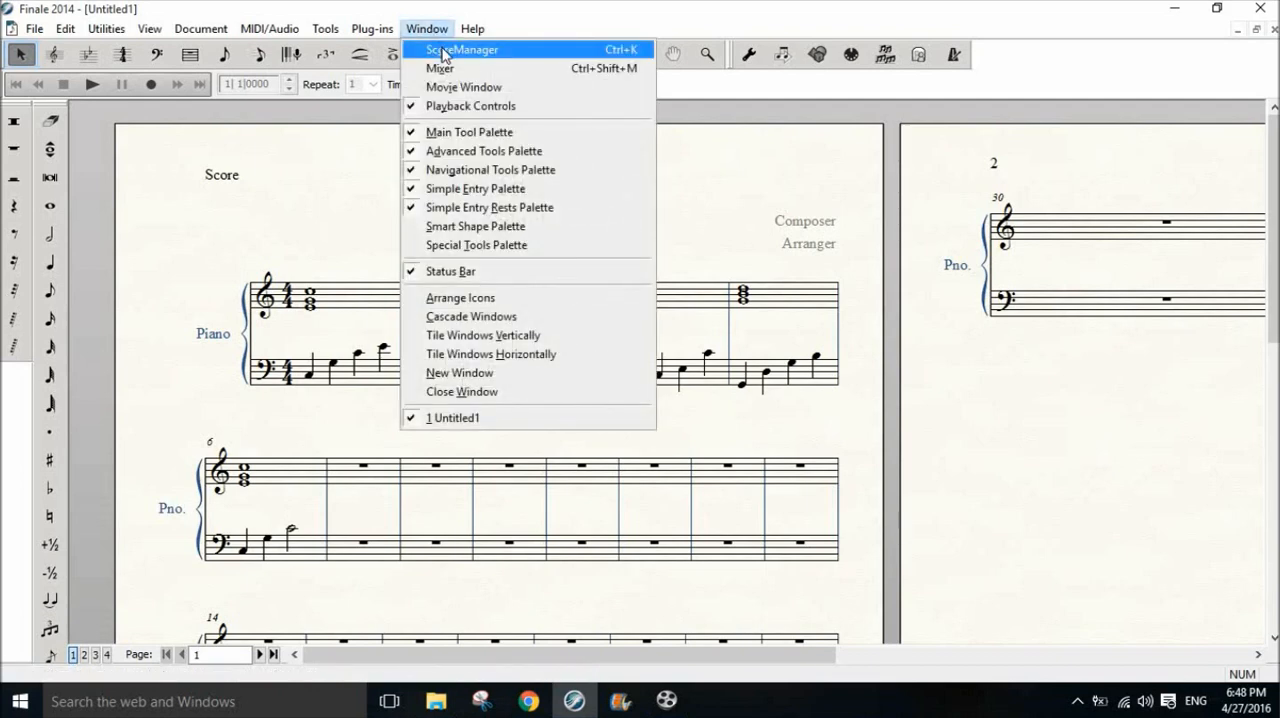
{"action": "left_click", "coordinate": [469, 49]}
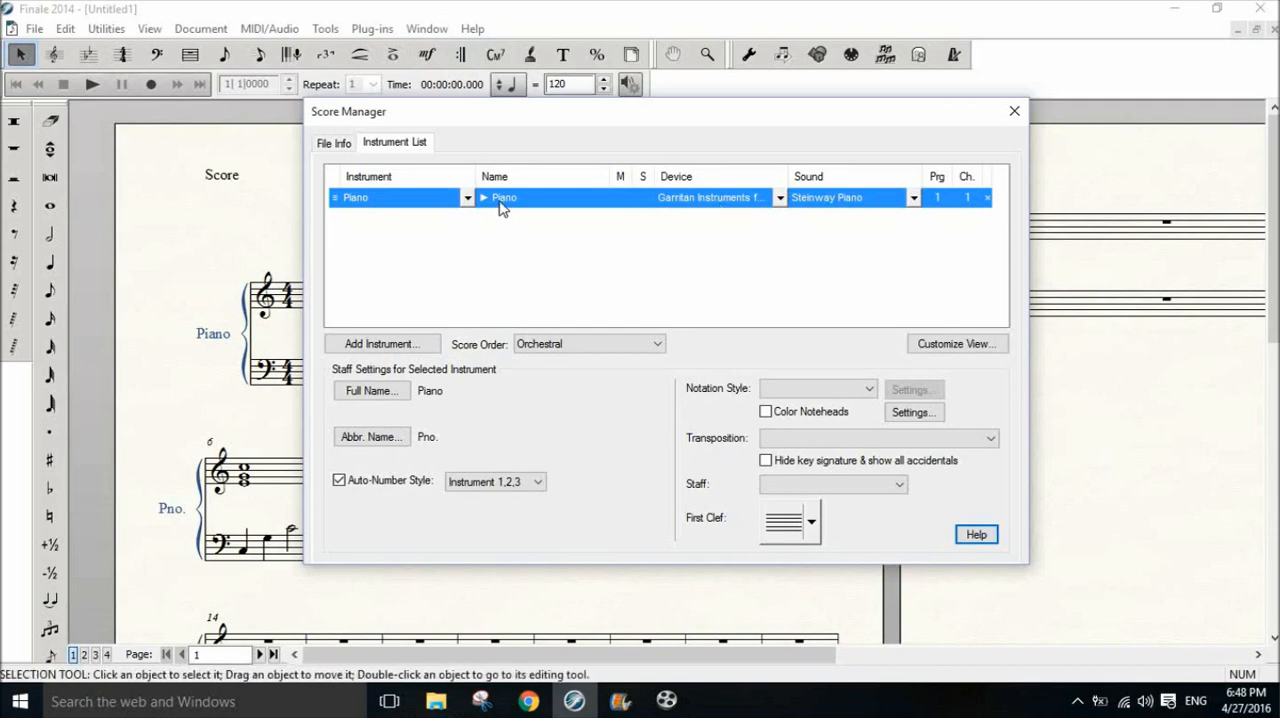
{"action": "mouse_move", "coordinate": [487, 205]}
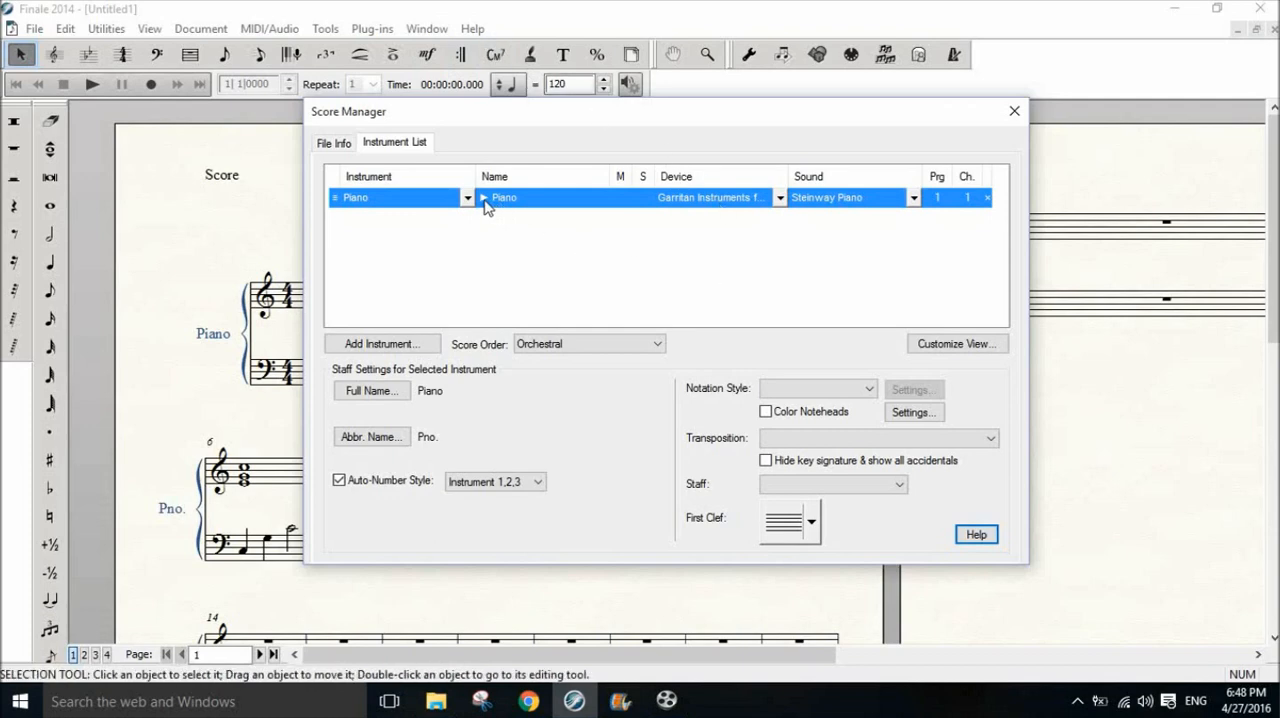
Expand the Piano entry to list Staff 1 and Staff 2
{"action": "left_click", "coordinate": [484, 197]}
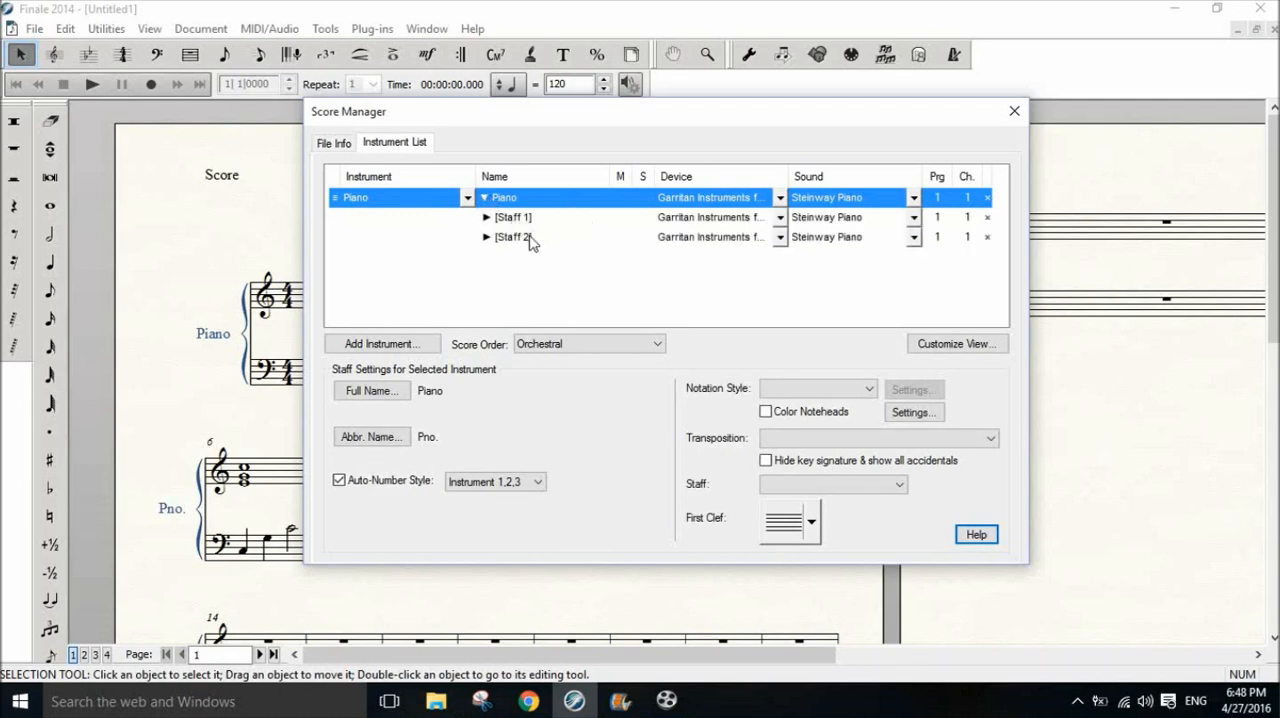
{"action": "mouse_move", "coordinate": [507, 236]}
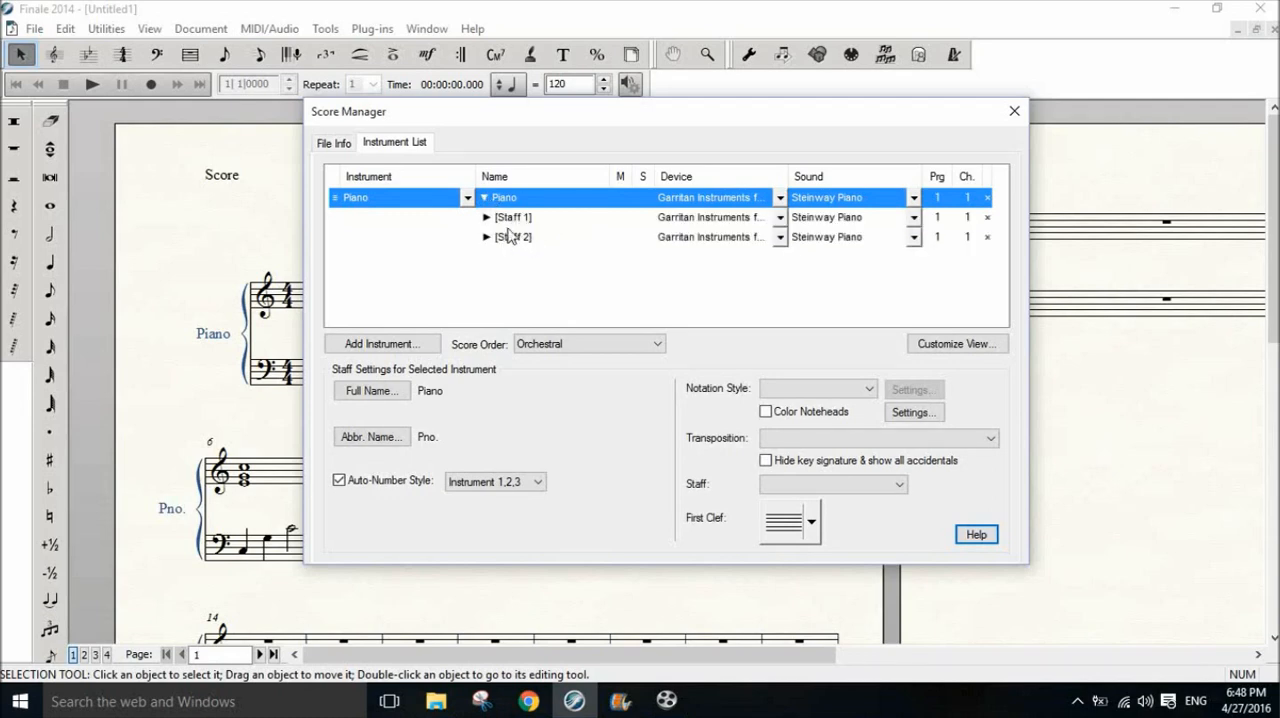
{"action": "mouse_move", "coordinate": [977, 253]}
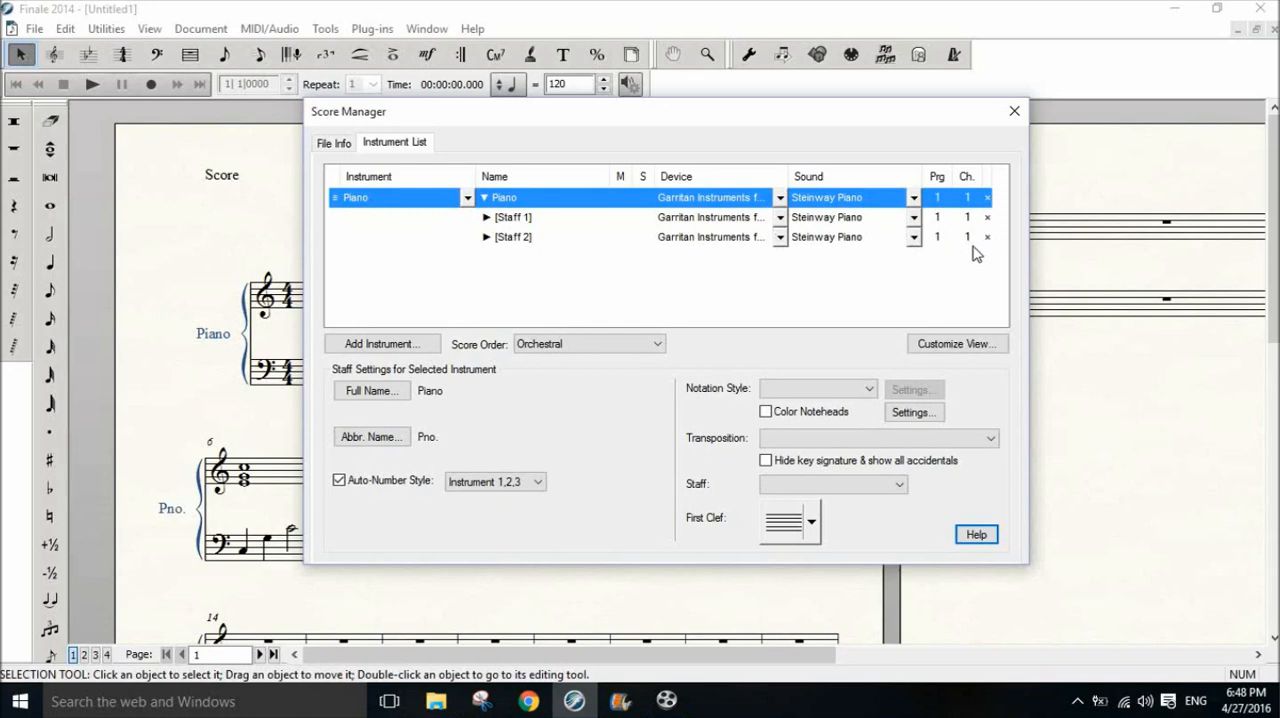
{"action": "mouse_move", "coordinate": [973, 242]}
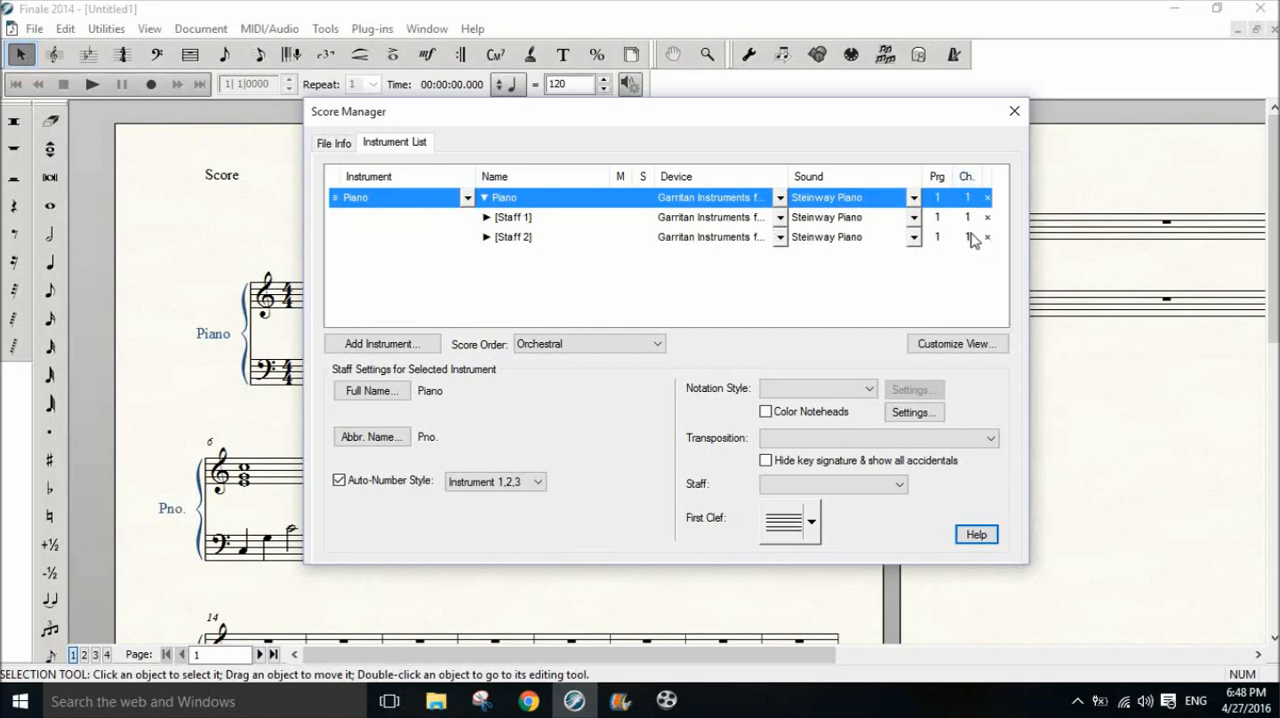
{"action": "mouse_move", "coordinate": [970, 244]}
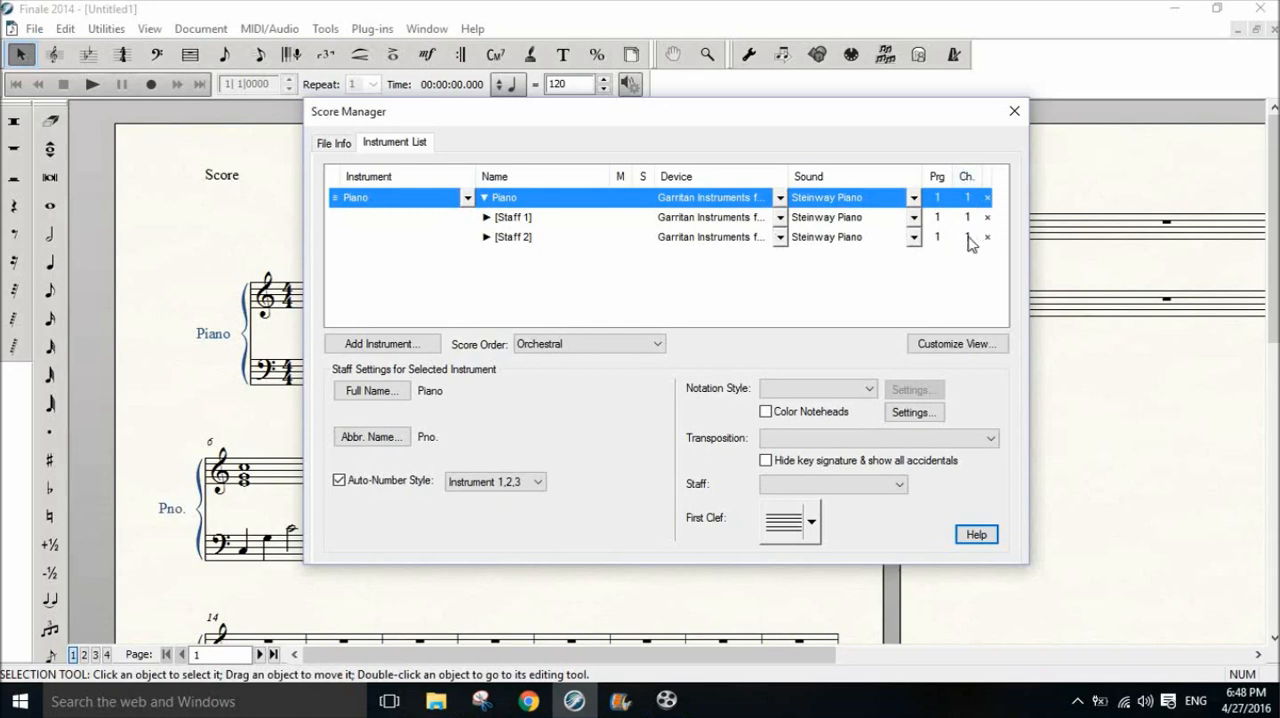
Set Staff 2's MIDI channel to 2 in the Score Manager
{"action": "left_click", "coordinate": [513, 237]}
{"action": "type", "text": "2"}
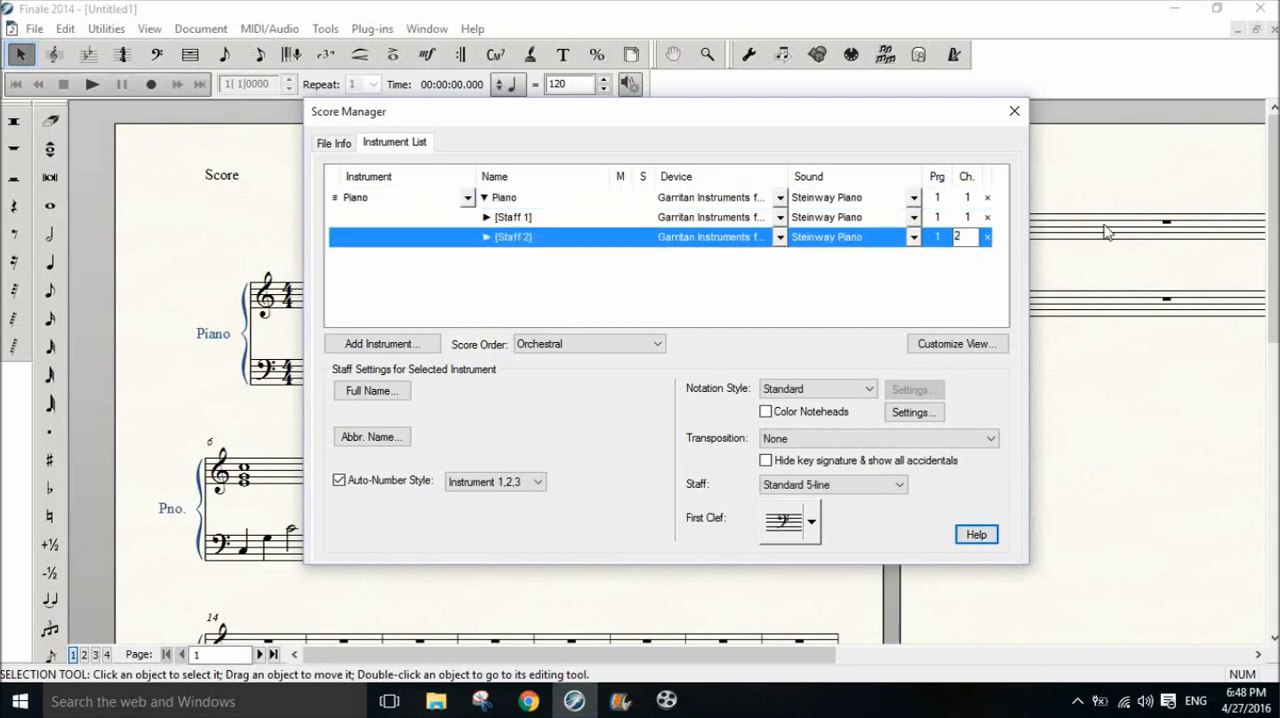
{"action": "mouse_move", "coordinate": [567, 214]}
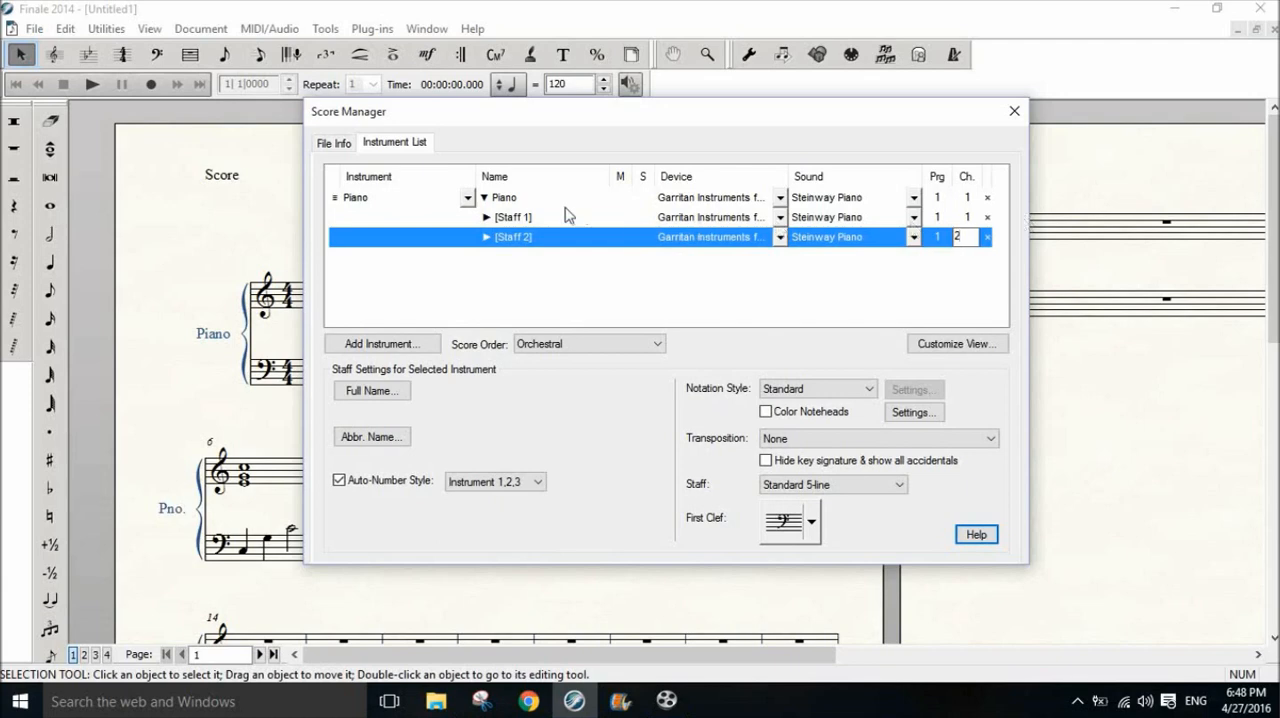
{"action": "mouse_move", "coordinate": [968, 223]}
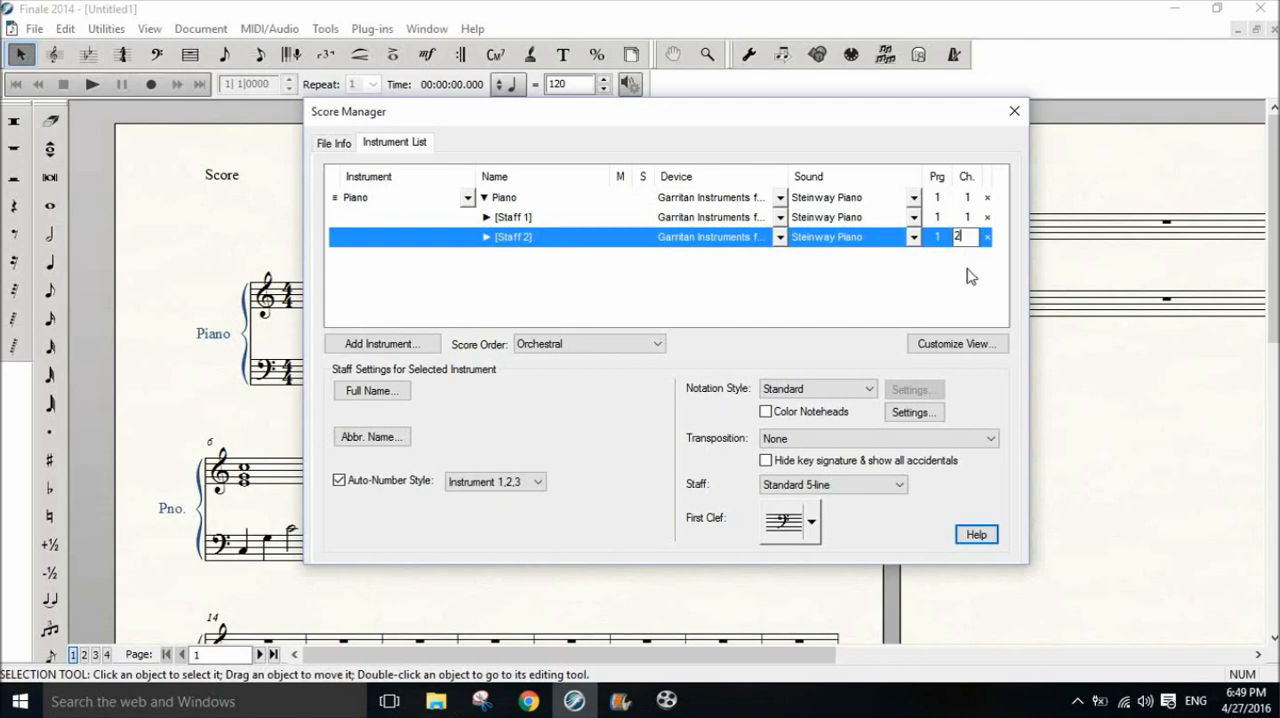
{"action": "mouse_move", "coordinate": [863, 287]}
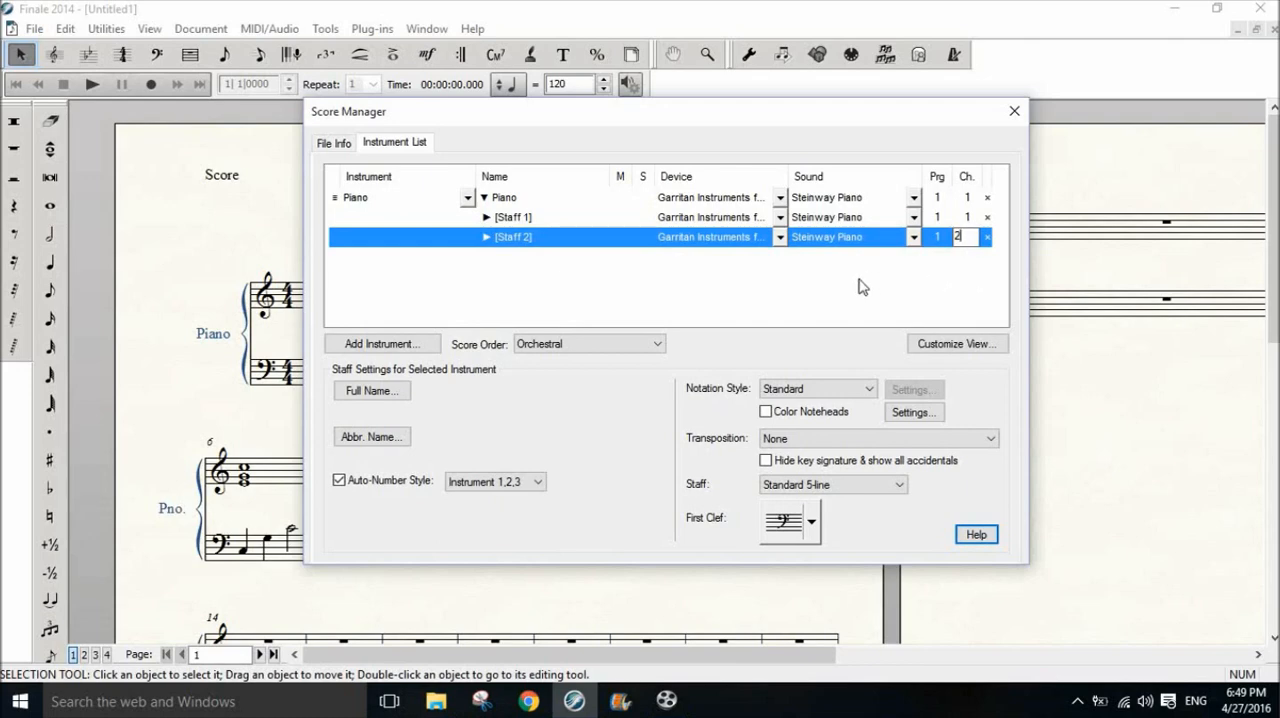
{"action": "mouse_move", "coordinate": [649, 308]}
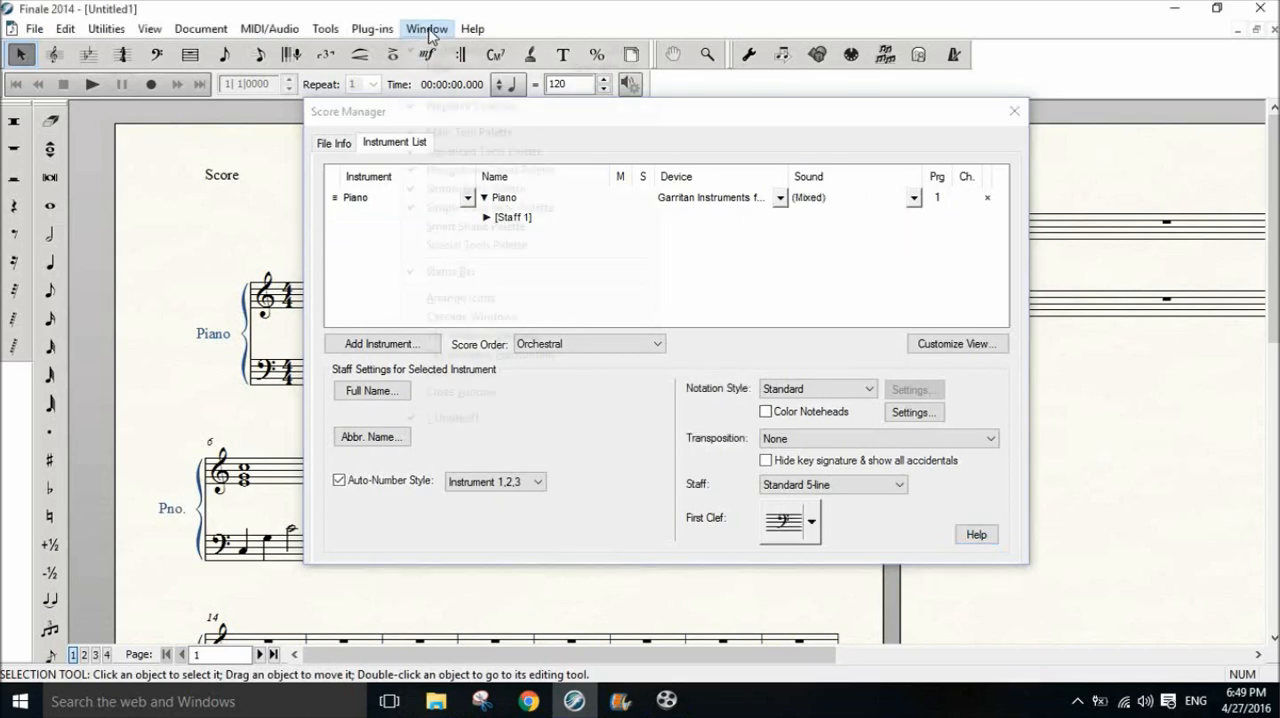
Open the Mixer from the Window menu to show the Staff 1 and Staff 2 strips
{"action": "left_click", "coordinate": [427, 28]}
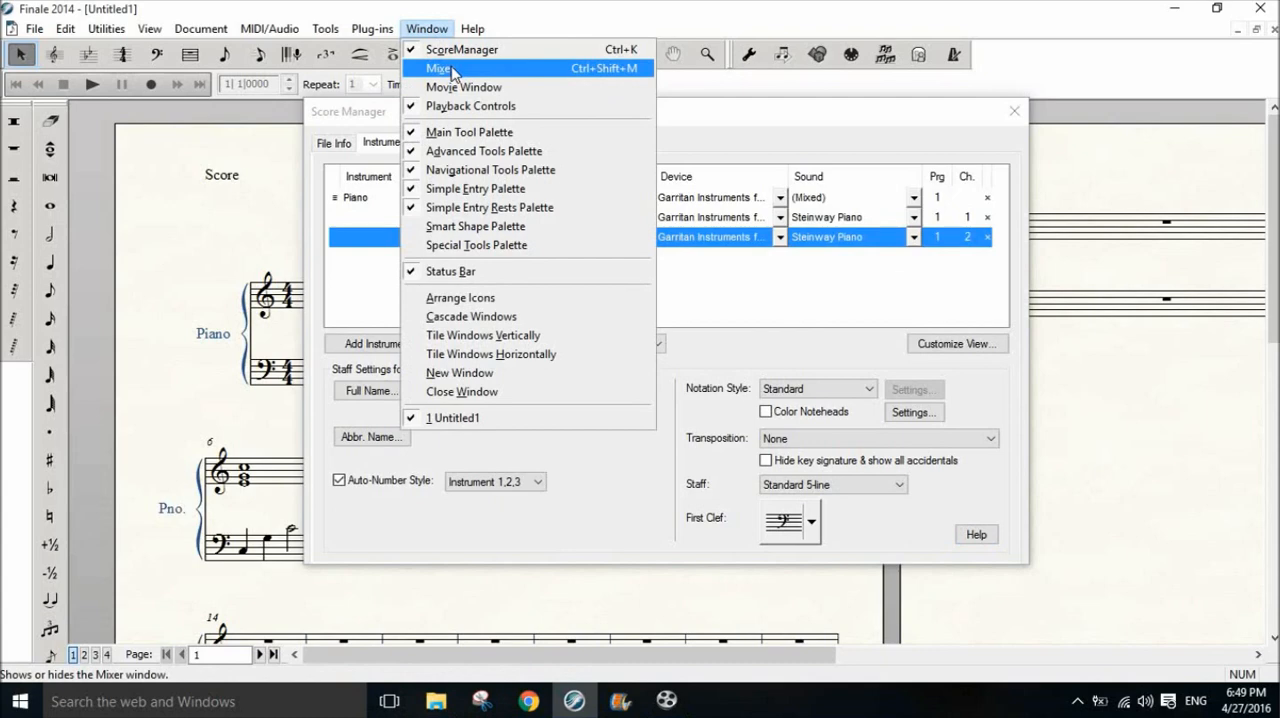
{"action": "left_click", "coordinate": [438, 68]}
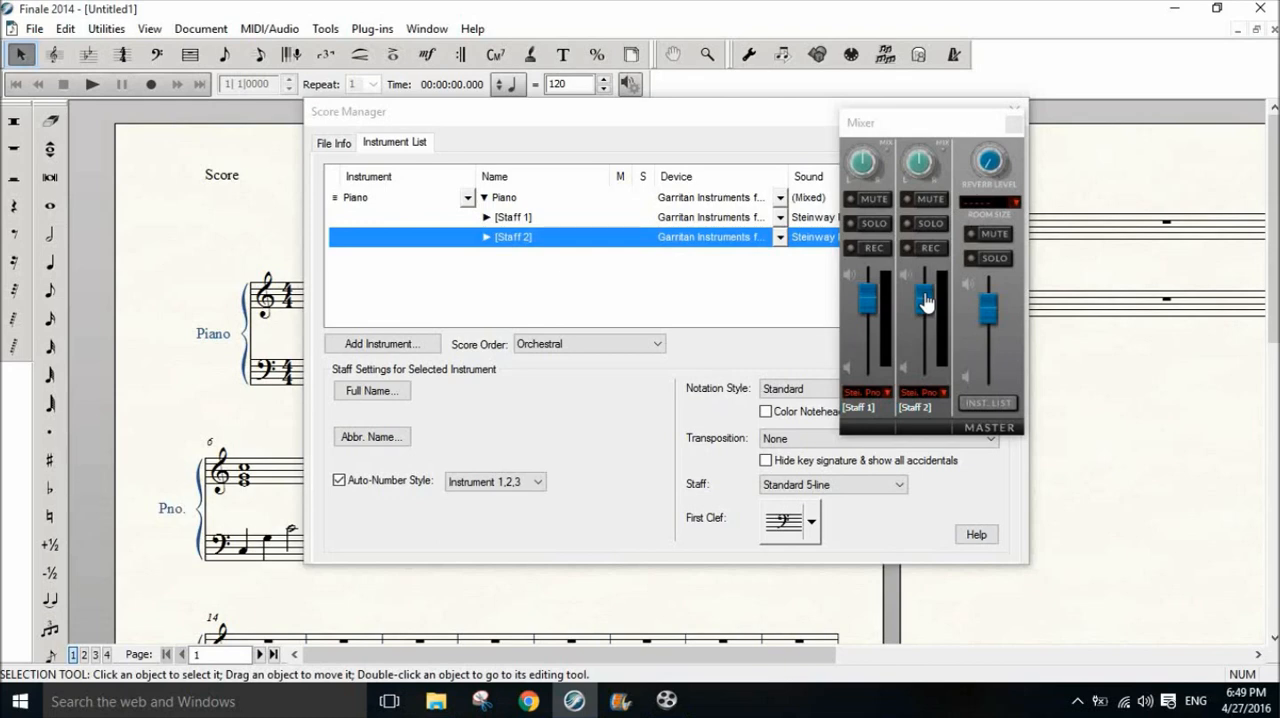
Drag the Staff 2 volume fader slightly below Staff 1's level
{"action": "left_click_drag", "start_coordinate": [922, 295], "coordinate": [922, 348]}
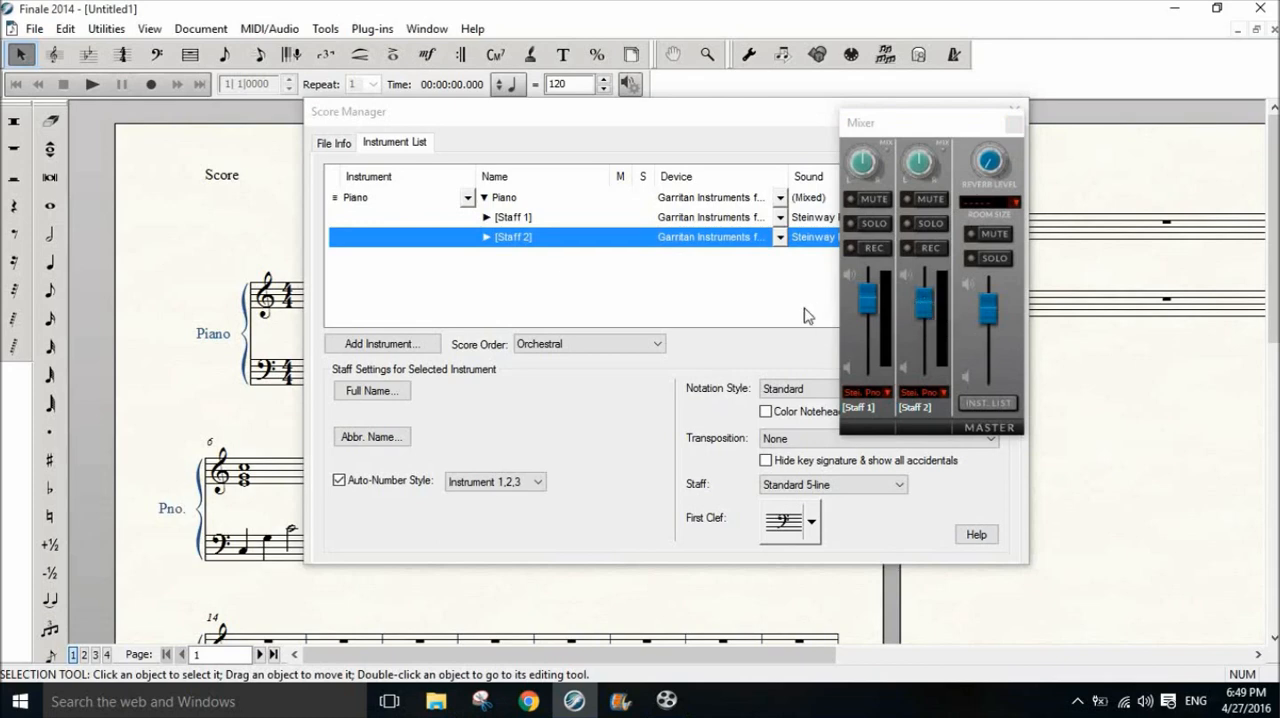
{"action": "mouse_move", "coordinate": [795, 315]}
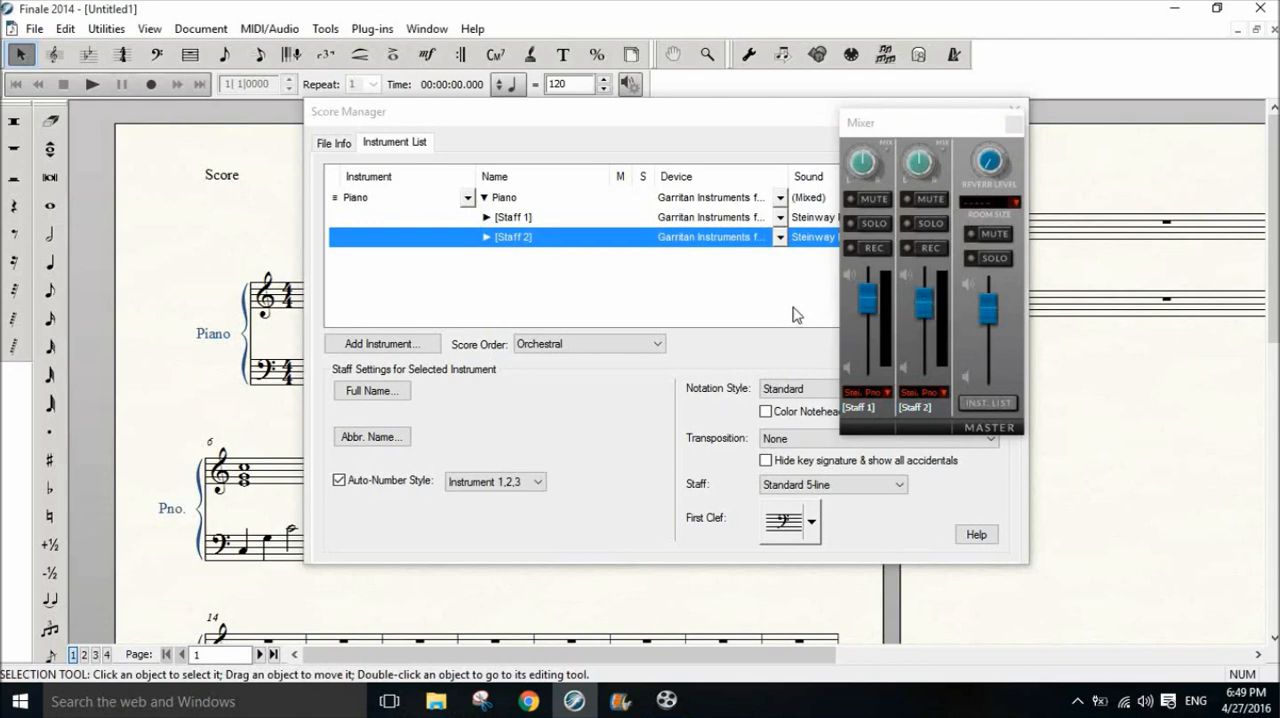